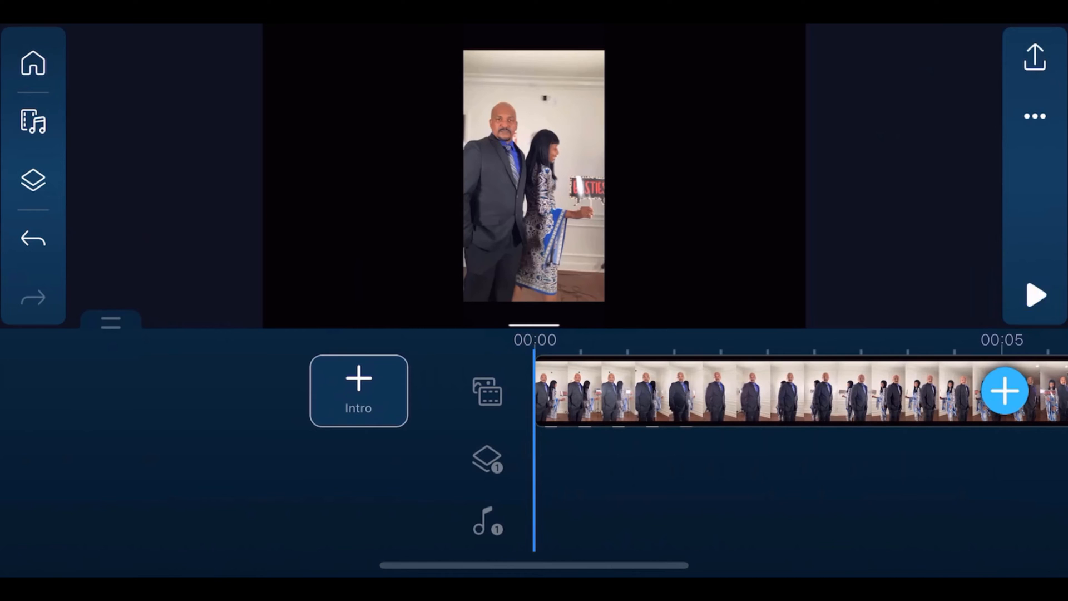
Show the Layers picker with Text, Video, Photo and Sticker categories.
left_click(1035, 294)
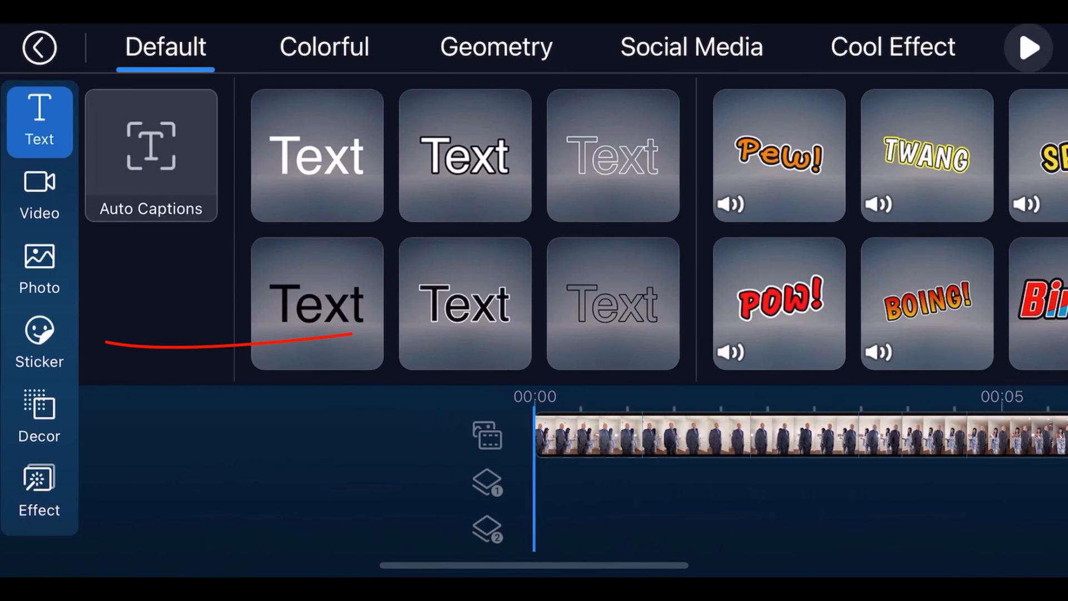
Add the sparkling 2023 sticker from the New category as an overlay layer.
left_click(39, 344)
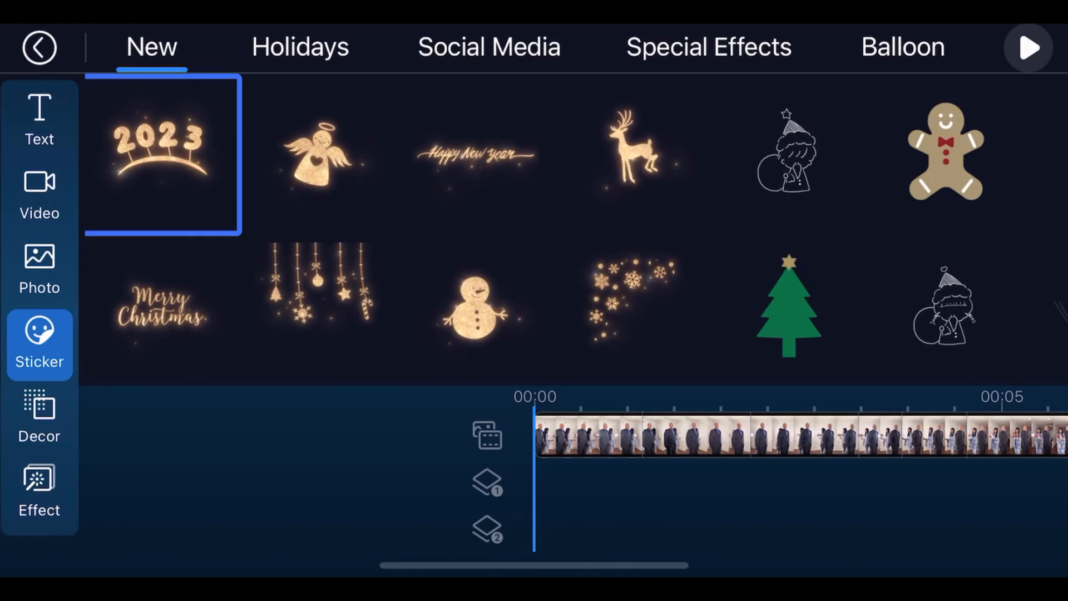
left_click(162, 154)
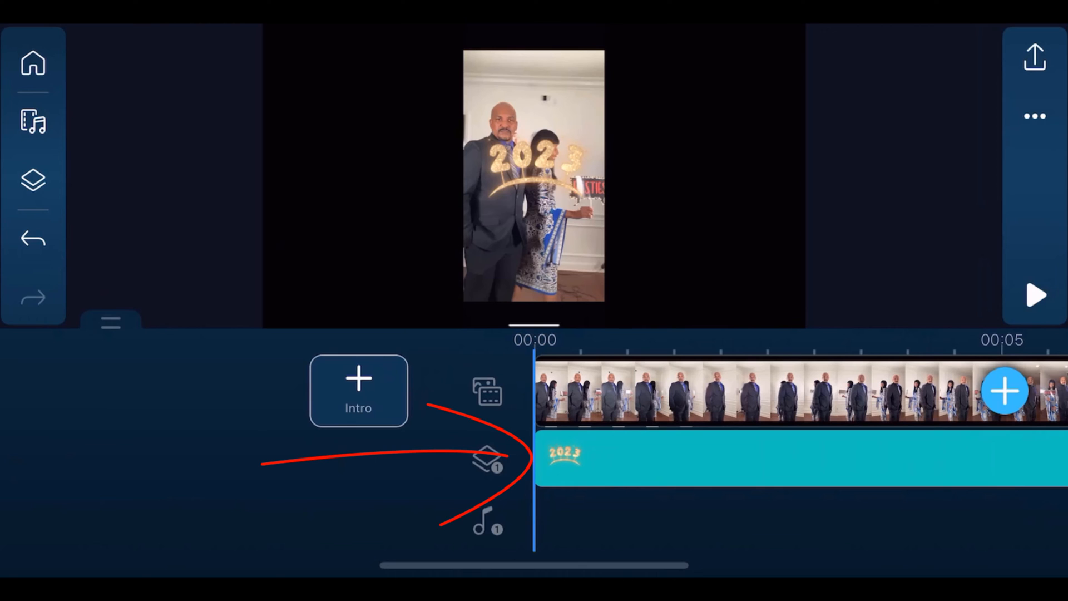
Shrink the 2023 sticker and drag it just above the man's head.
left_click(565, 455)
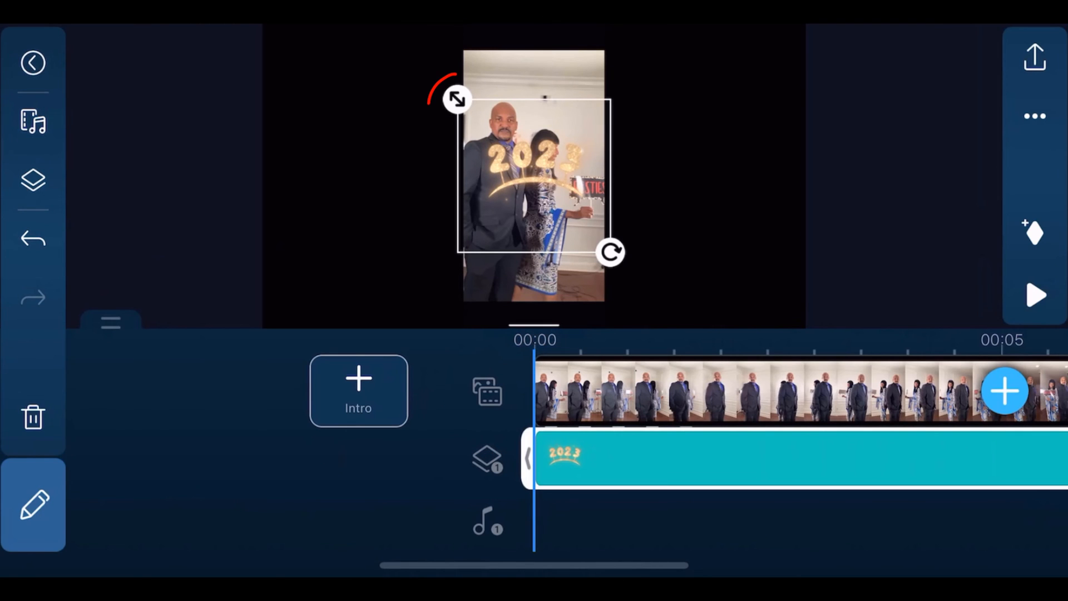
left_click(455, 100)
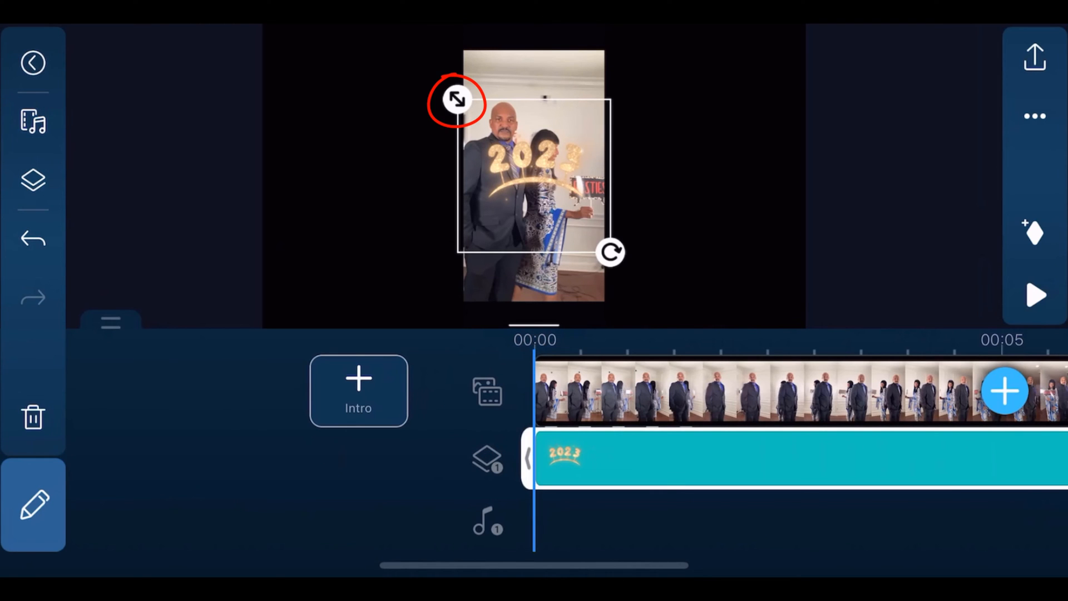
left_click_drag(456, 101, 480, 125)
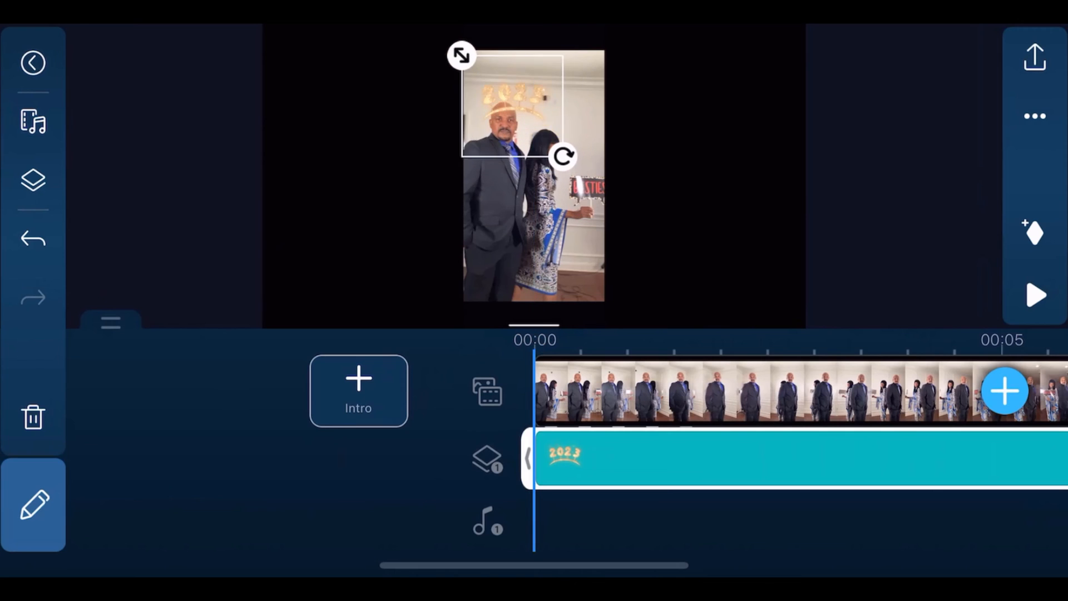
left_click_drag(562, 157, 543, 140)
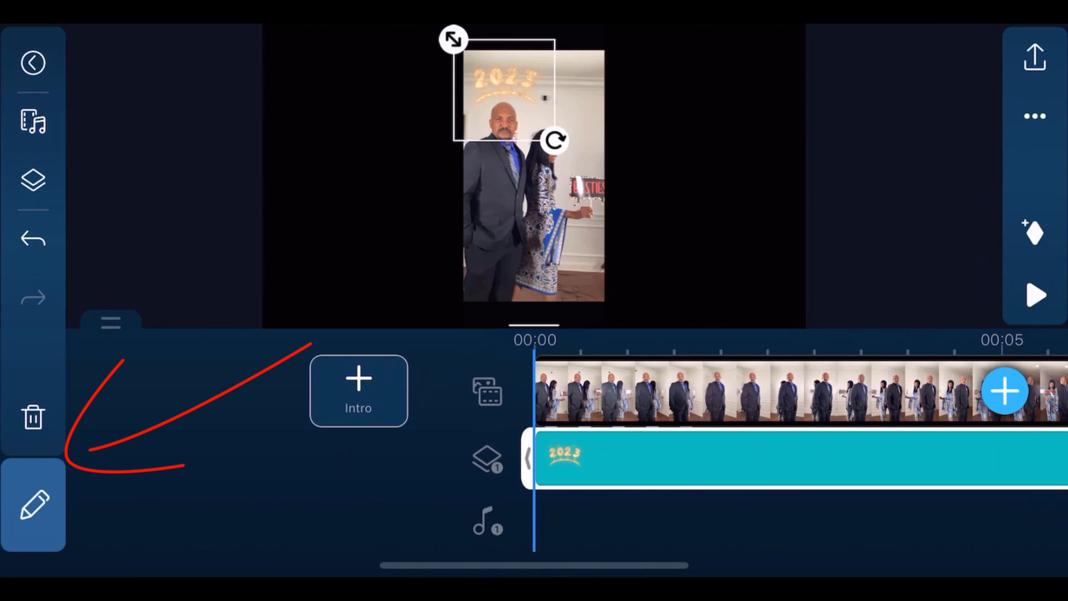
left_click(33, 504)
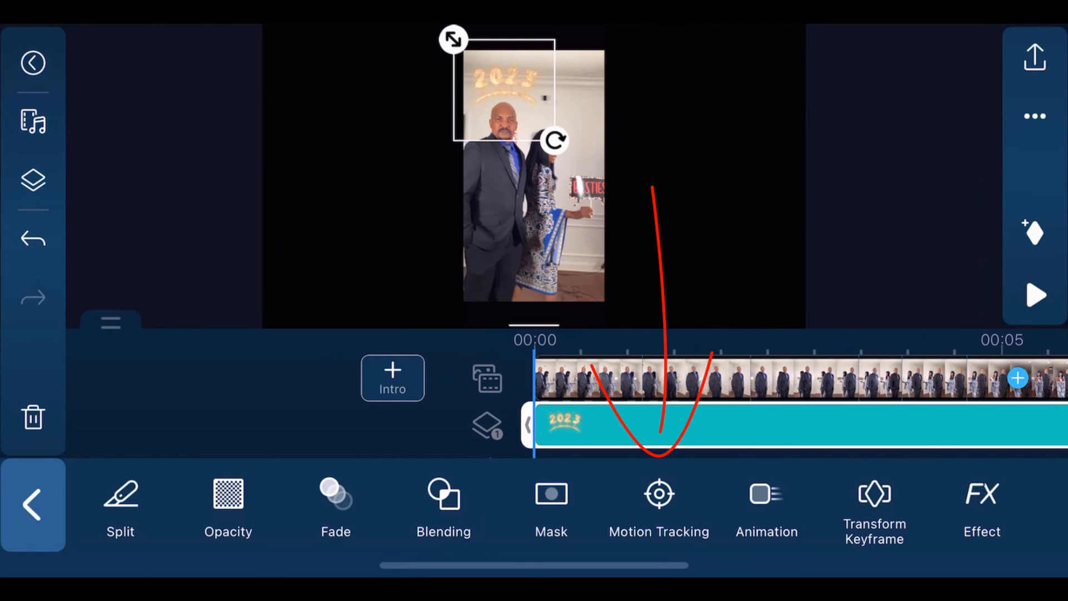
Shrink the orange tracker circle onto the man's face and start tracking.
left_click(658, 504)
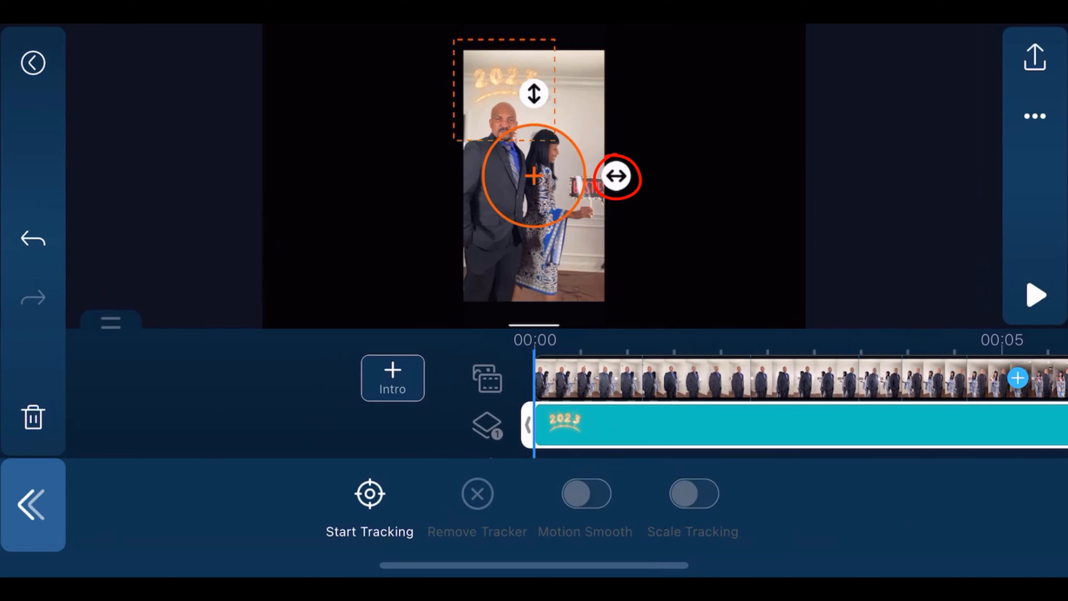
left_click_drag(616, 176, 603, 177)
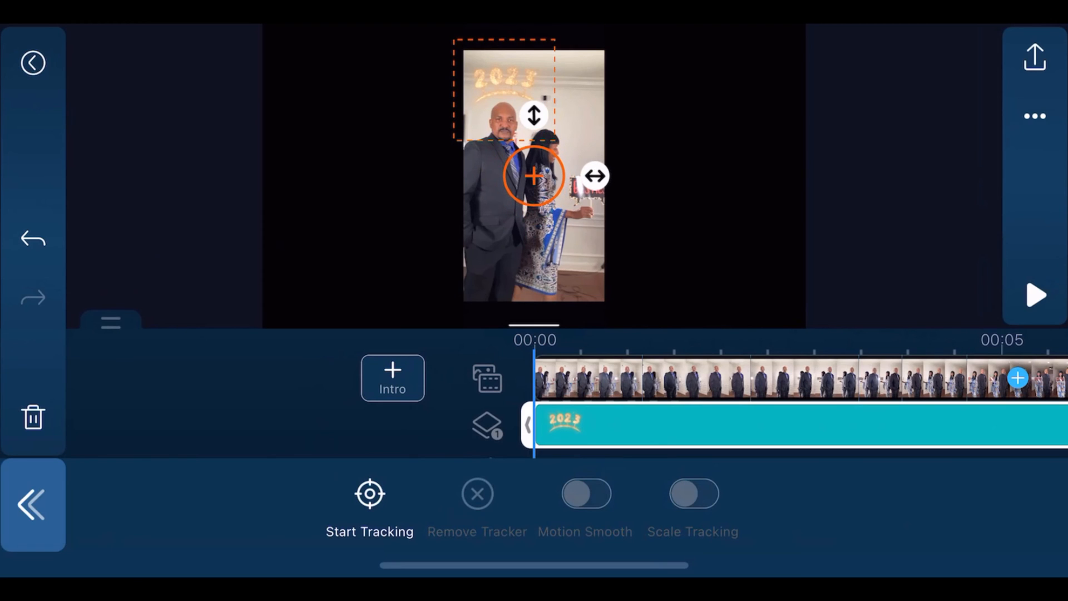
left_click_drag(534, 176, 504, 121)
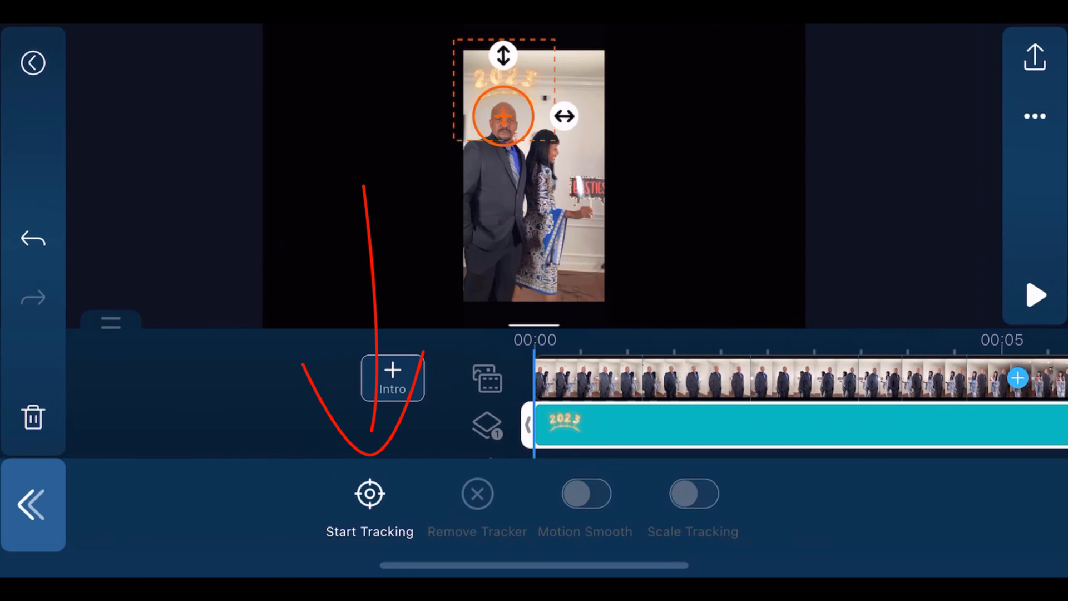
left_click(370, 494)
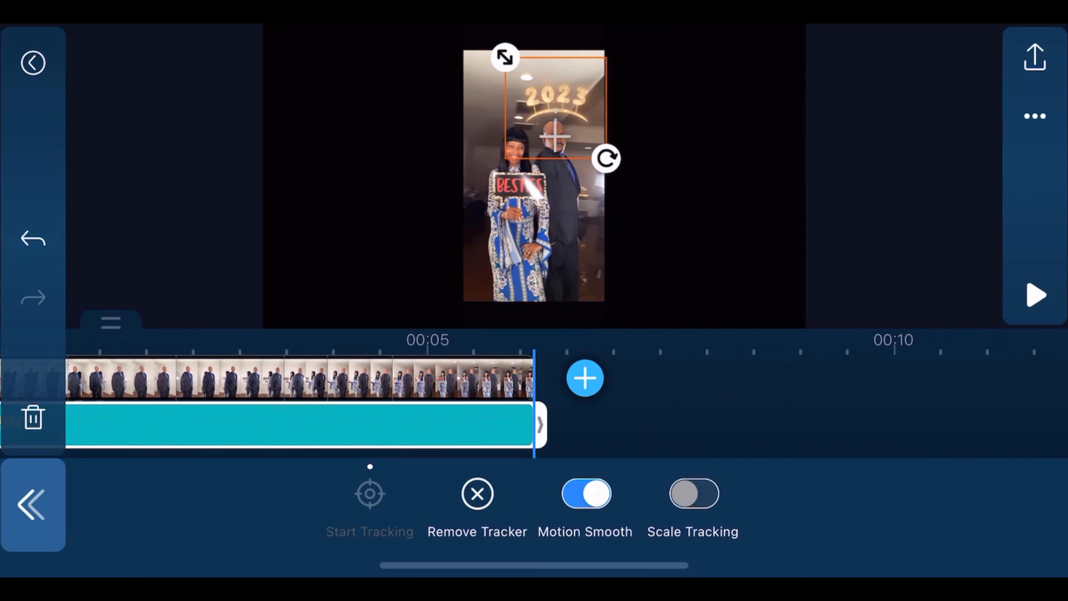
Return to the clip start and play it to check the tracked sticker.
left_click_drag(259, 266, 64, 464)
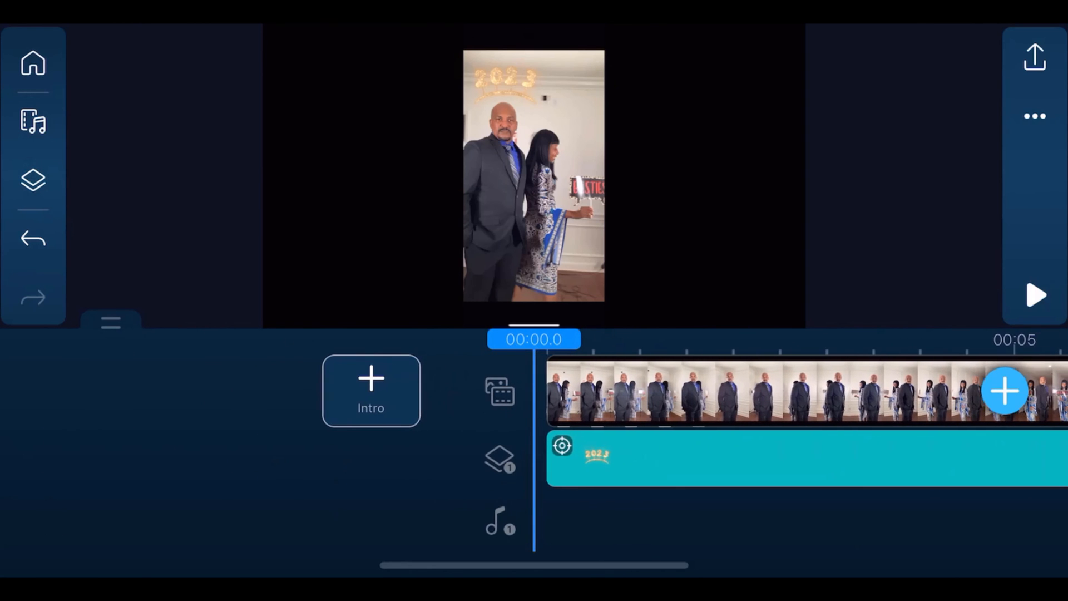
left_click(1034, 295)
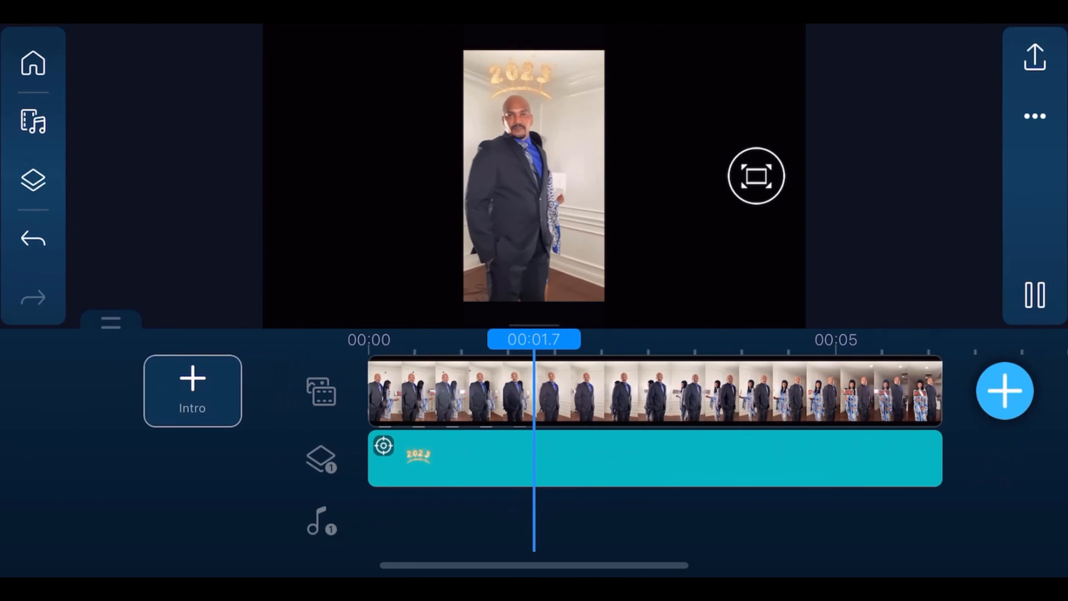